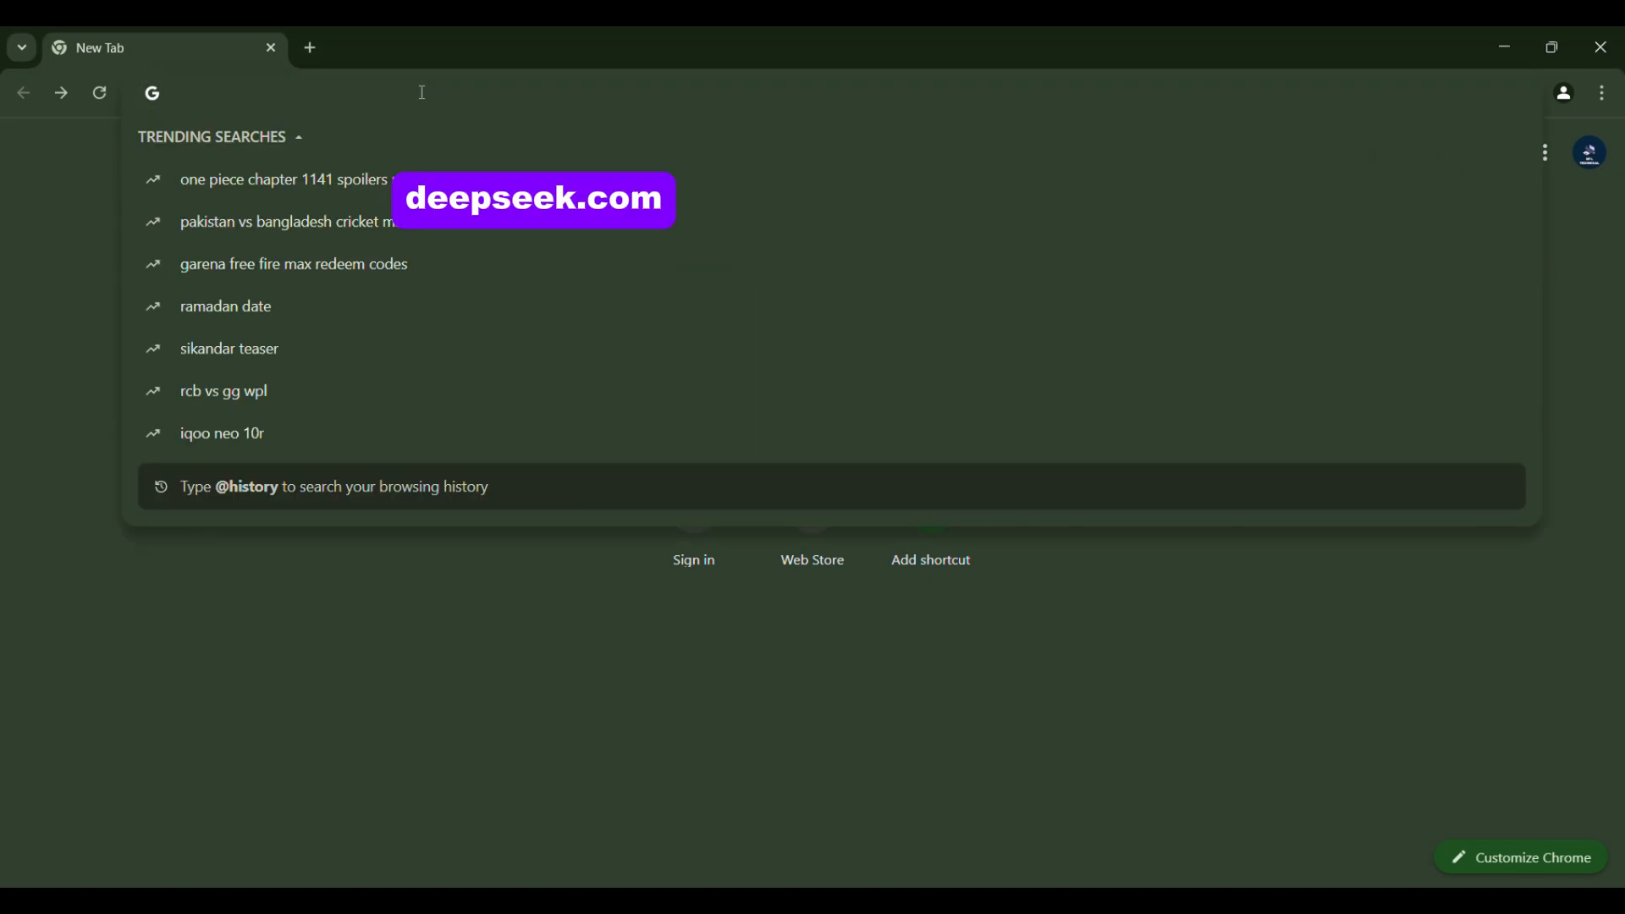
# Load deepseek.com in Google Chrome
pyautogui.write('deepseek.com')
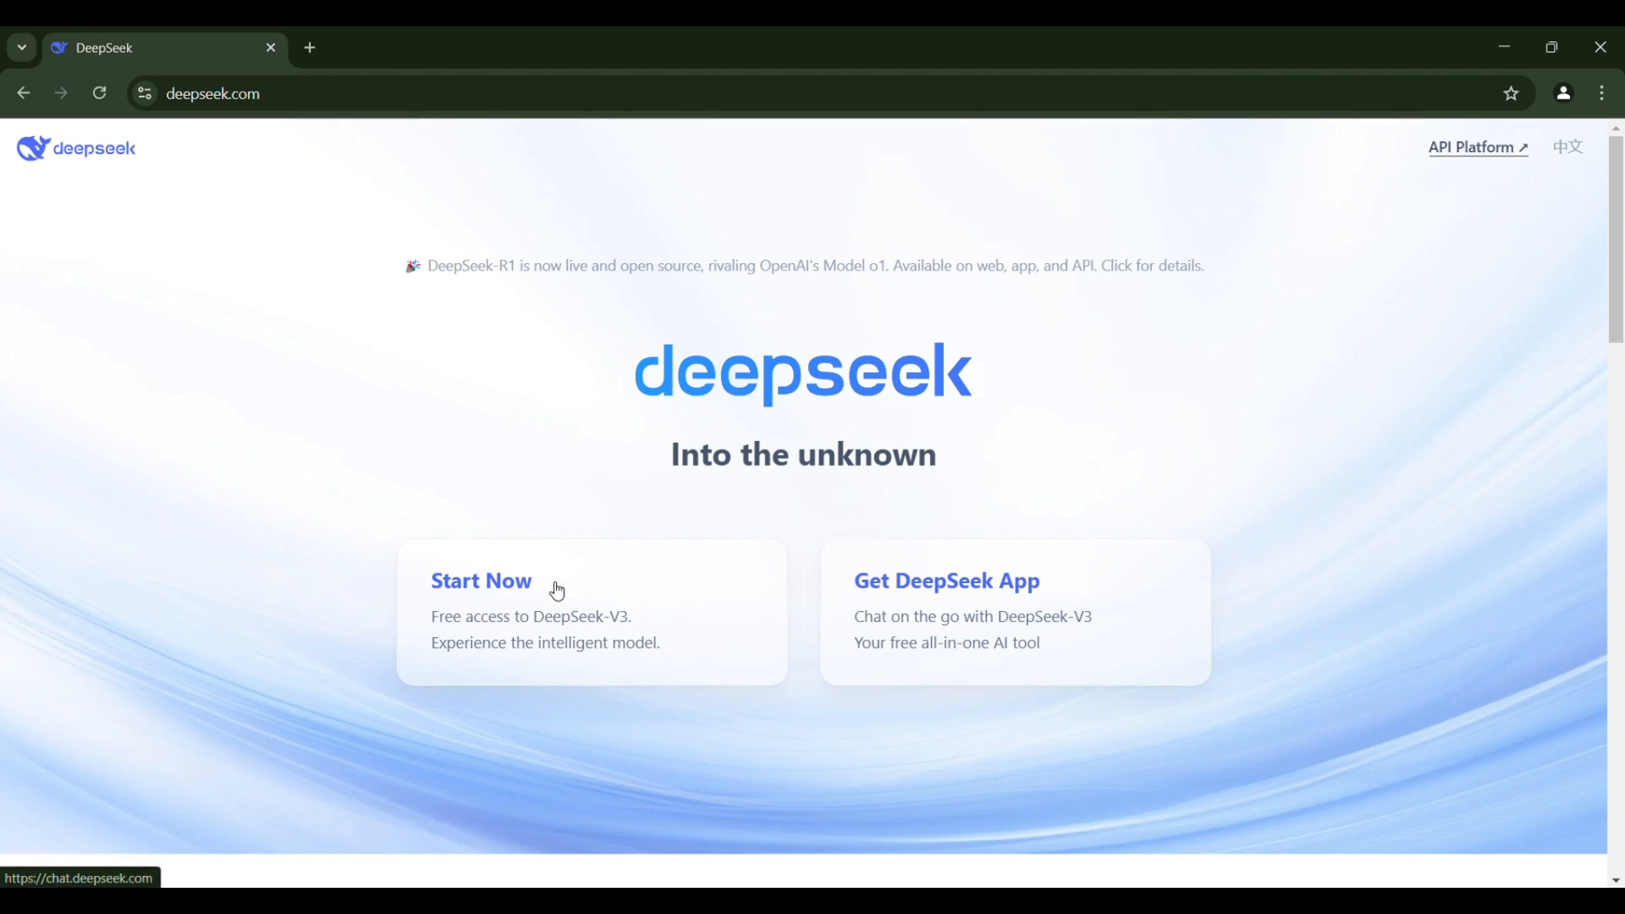
pyautogui.moveTo(419, 661)
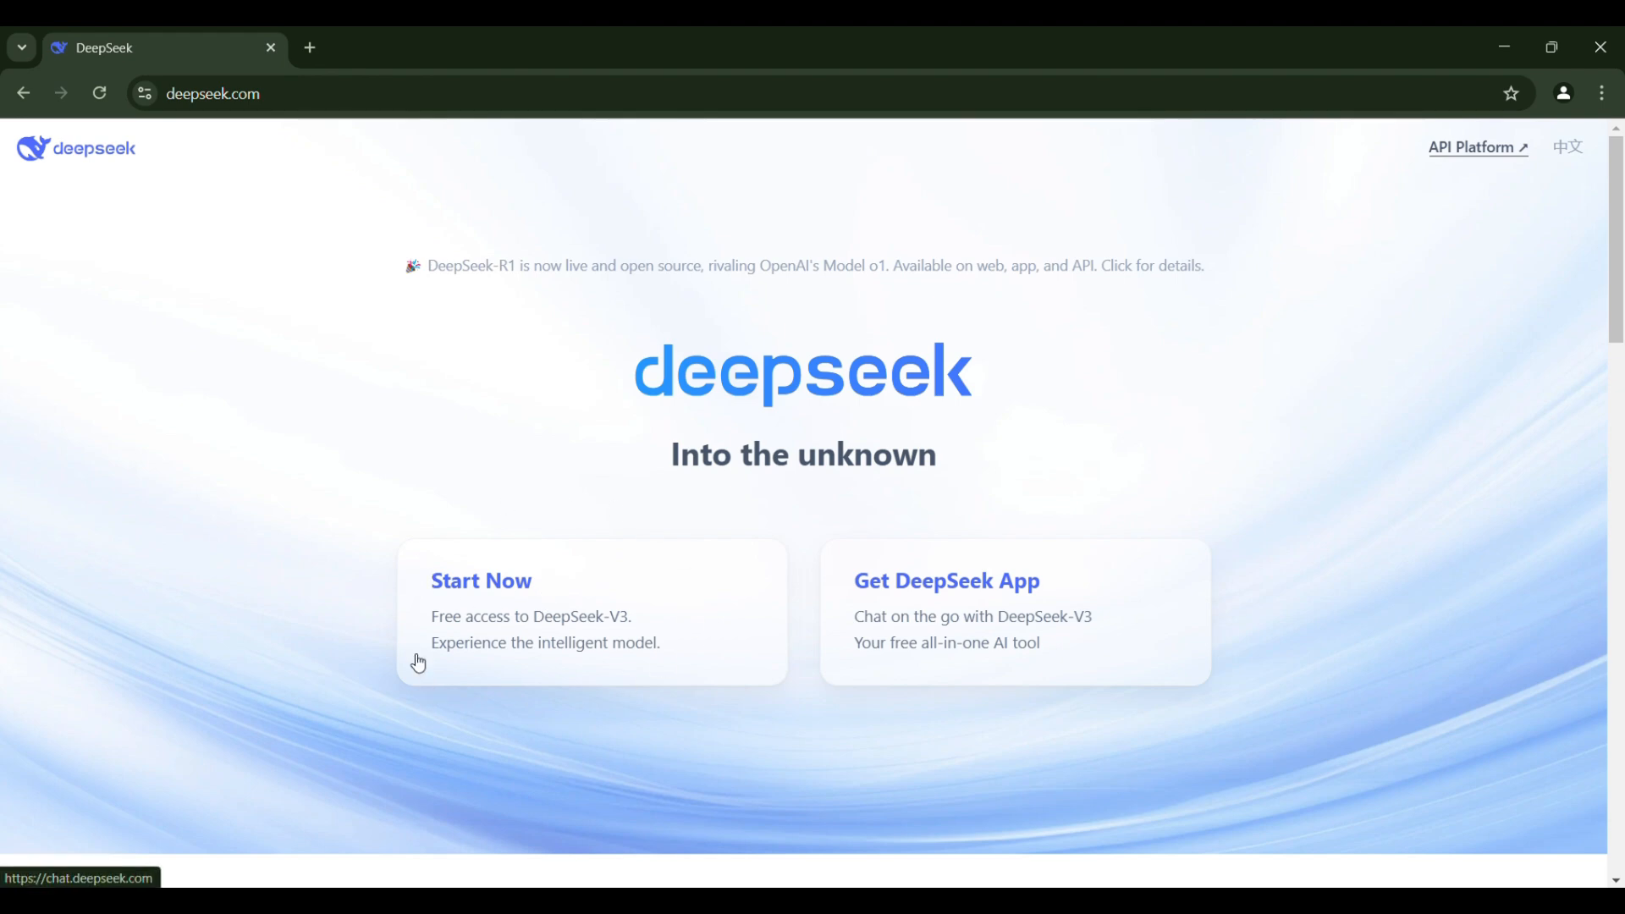
# Start a free DeepSeek-V3 chat from the Start Now card, opening chat.deepseek.com
pyautogui.click(481, 580)
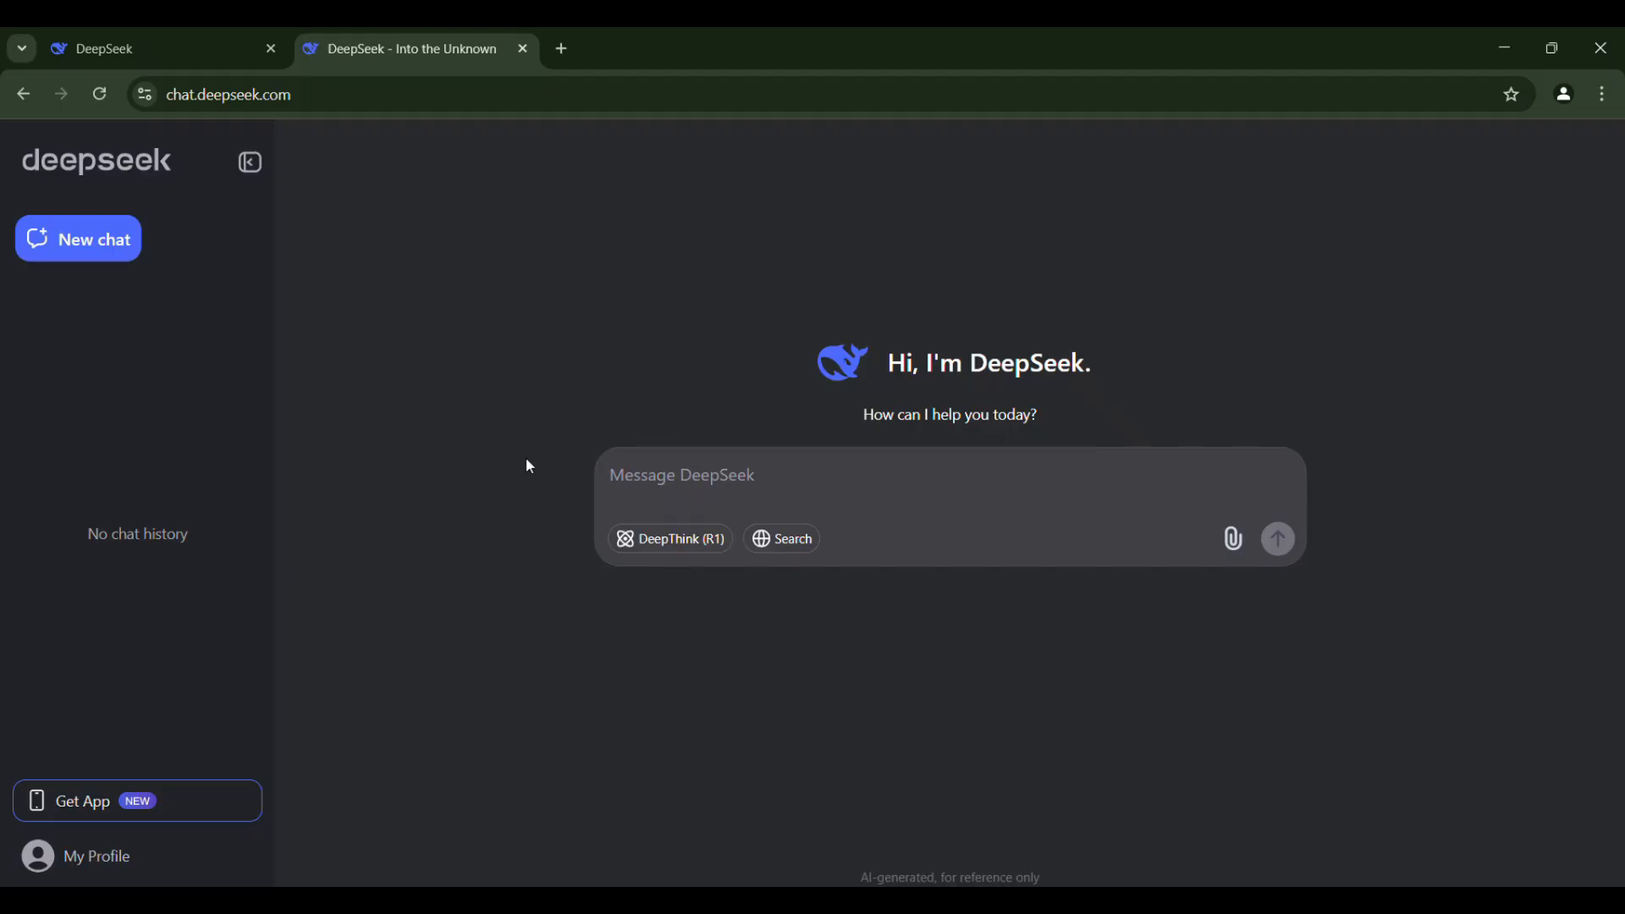
pyautogui.moveTo(573, 420)
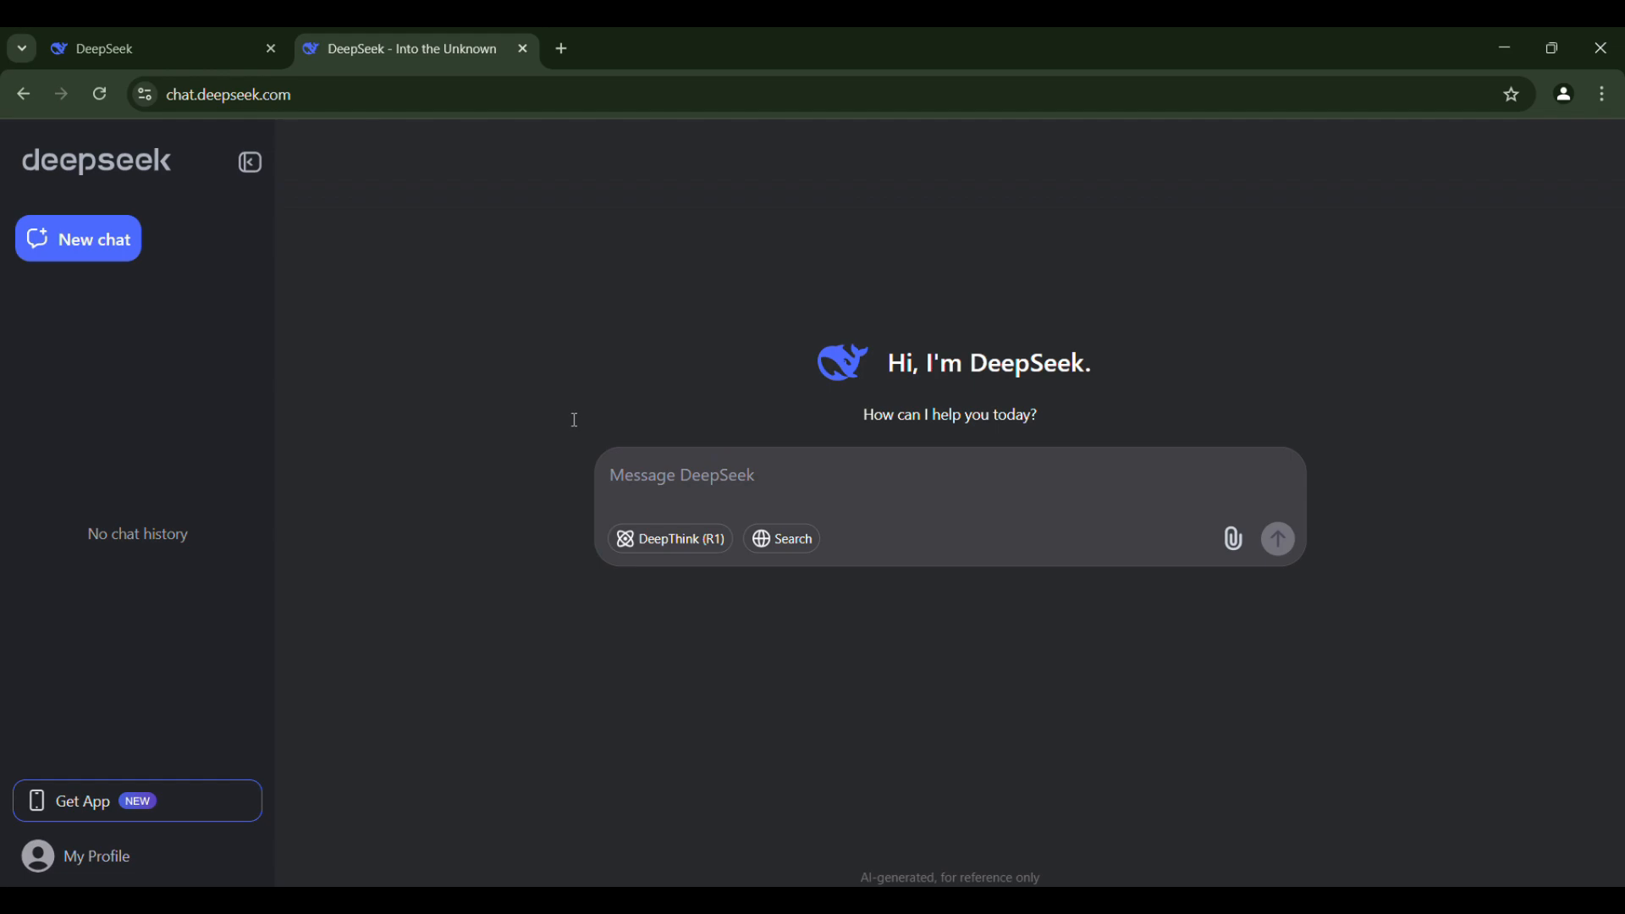